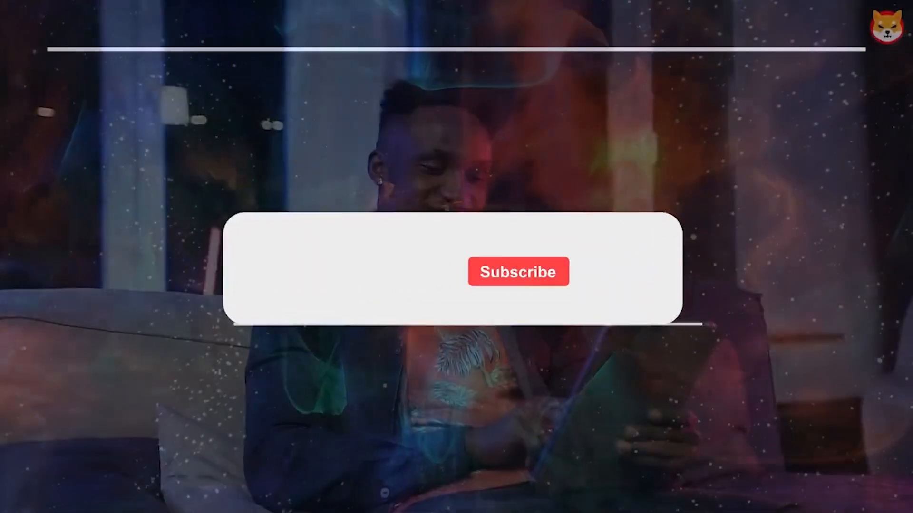
left_click(518, 272)
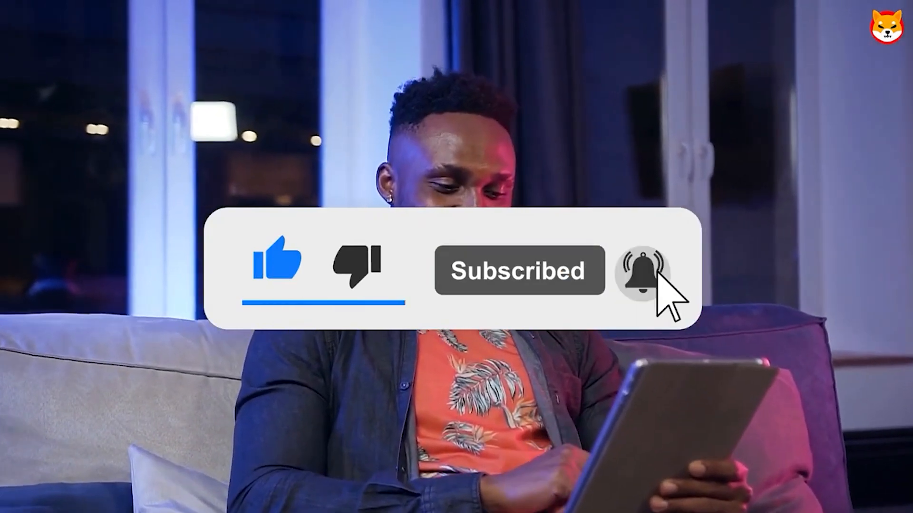